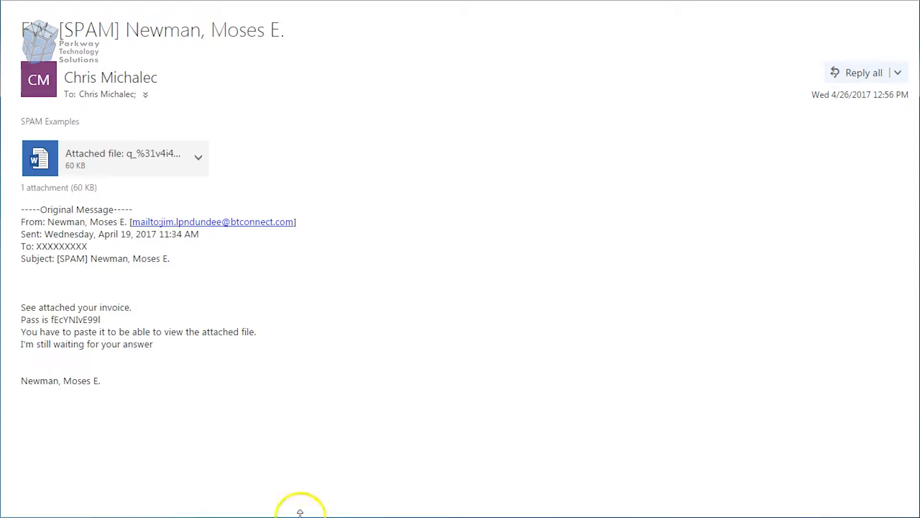
{"action": "mouse_move", "coordinate": [193, 249]}
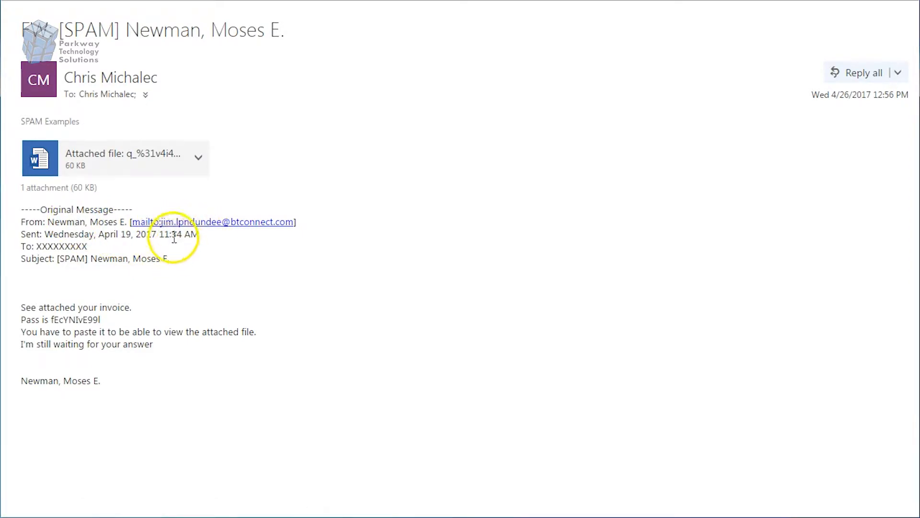
{"action": "mouse_move", "coordinate": [216, 236]}
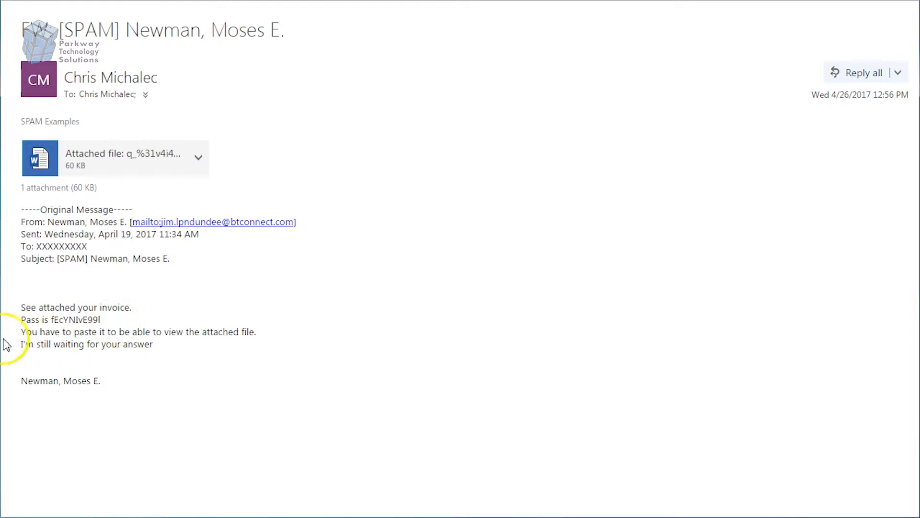
{"action": "mouse_move", "coordinate": [119, 339]}
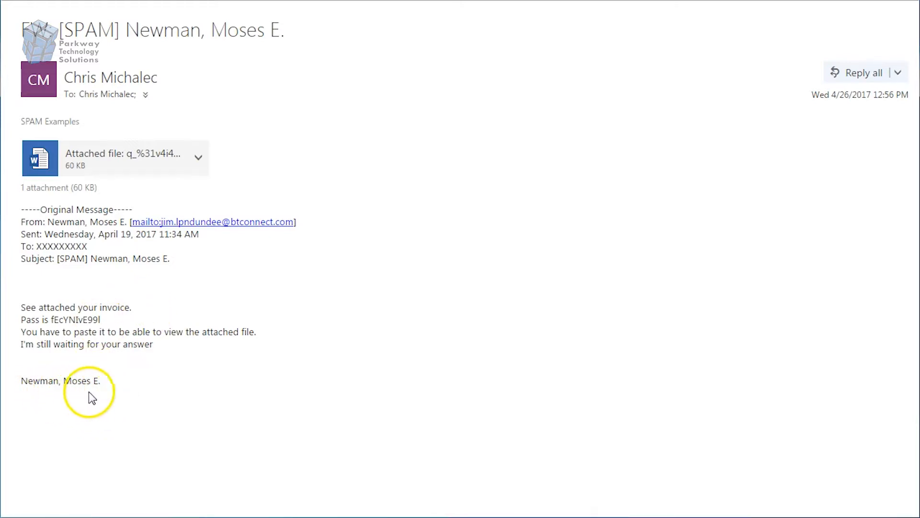
{"action": "mouse_move", "coordinate": [40, 394]}
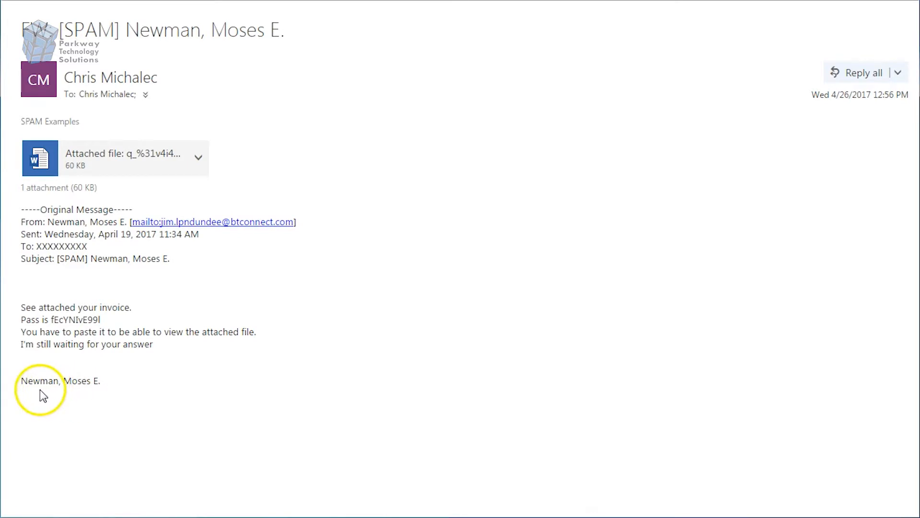
{"action": "mouse_move", "coordinate": [101, 389]}
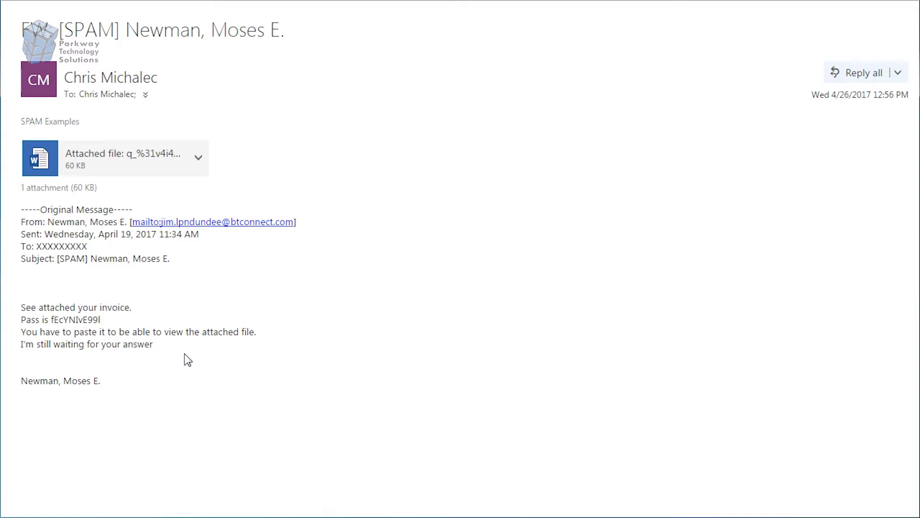
{"action": "mouse_move", "coordinate": [187, 356]}
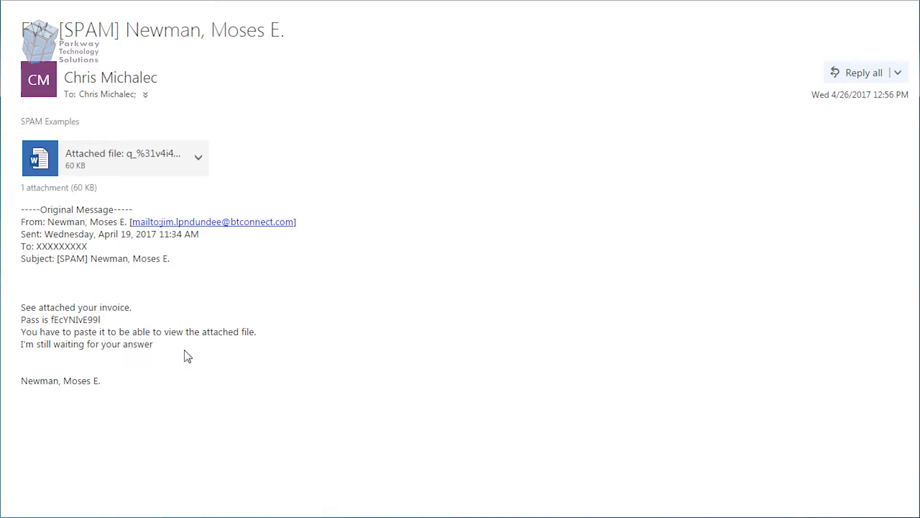
{"action": "mouse_move", "coordinate": [136, 171]}
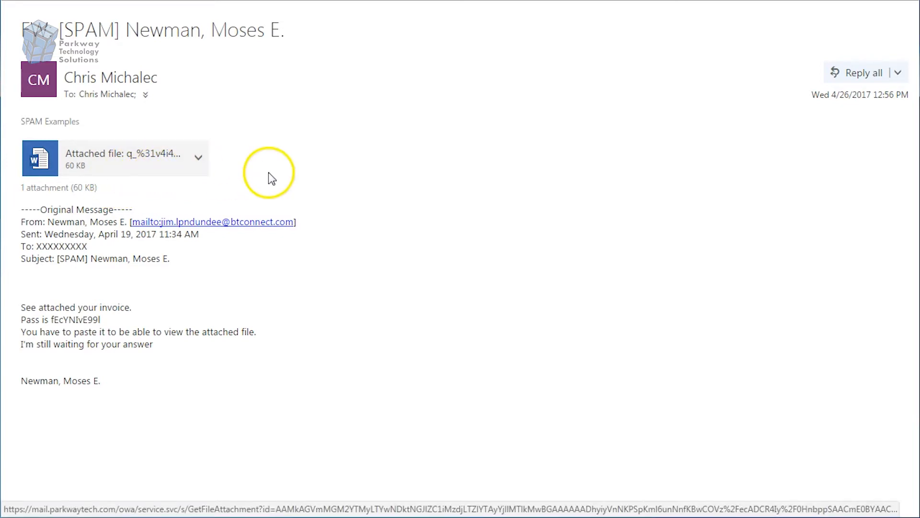
{"action": "mouse_move", "coordinate": [266, 181]}
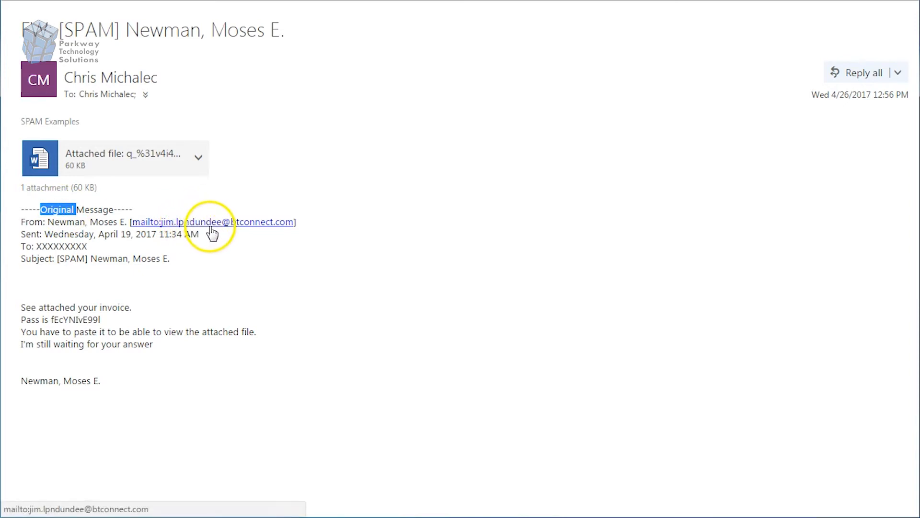
{"action": "mouse_move", "coordinate": [229, 249]}
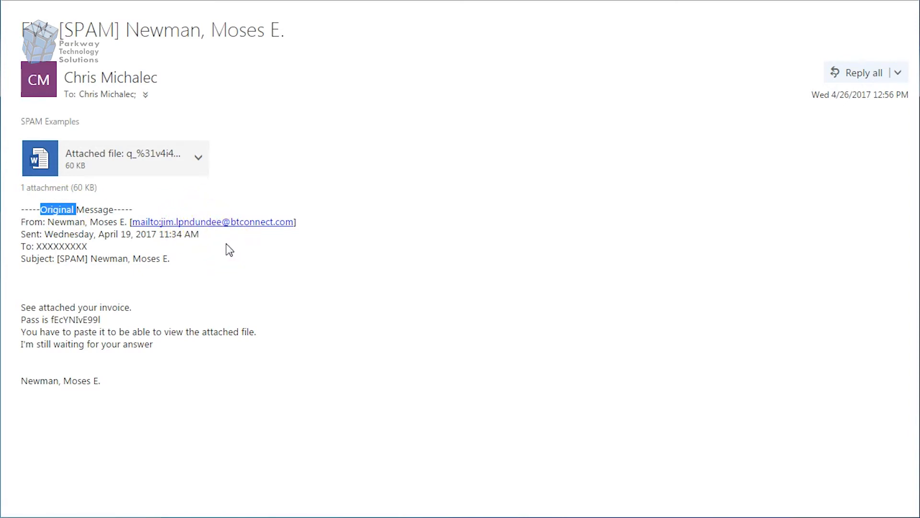